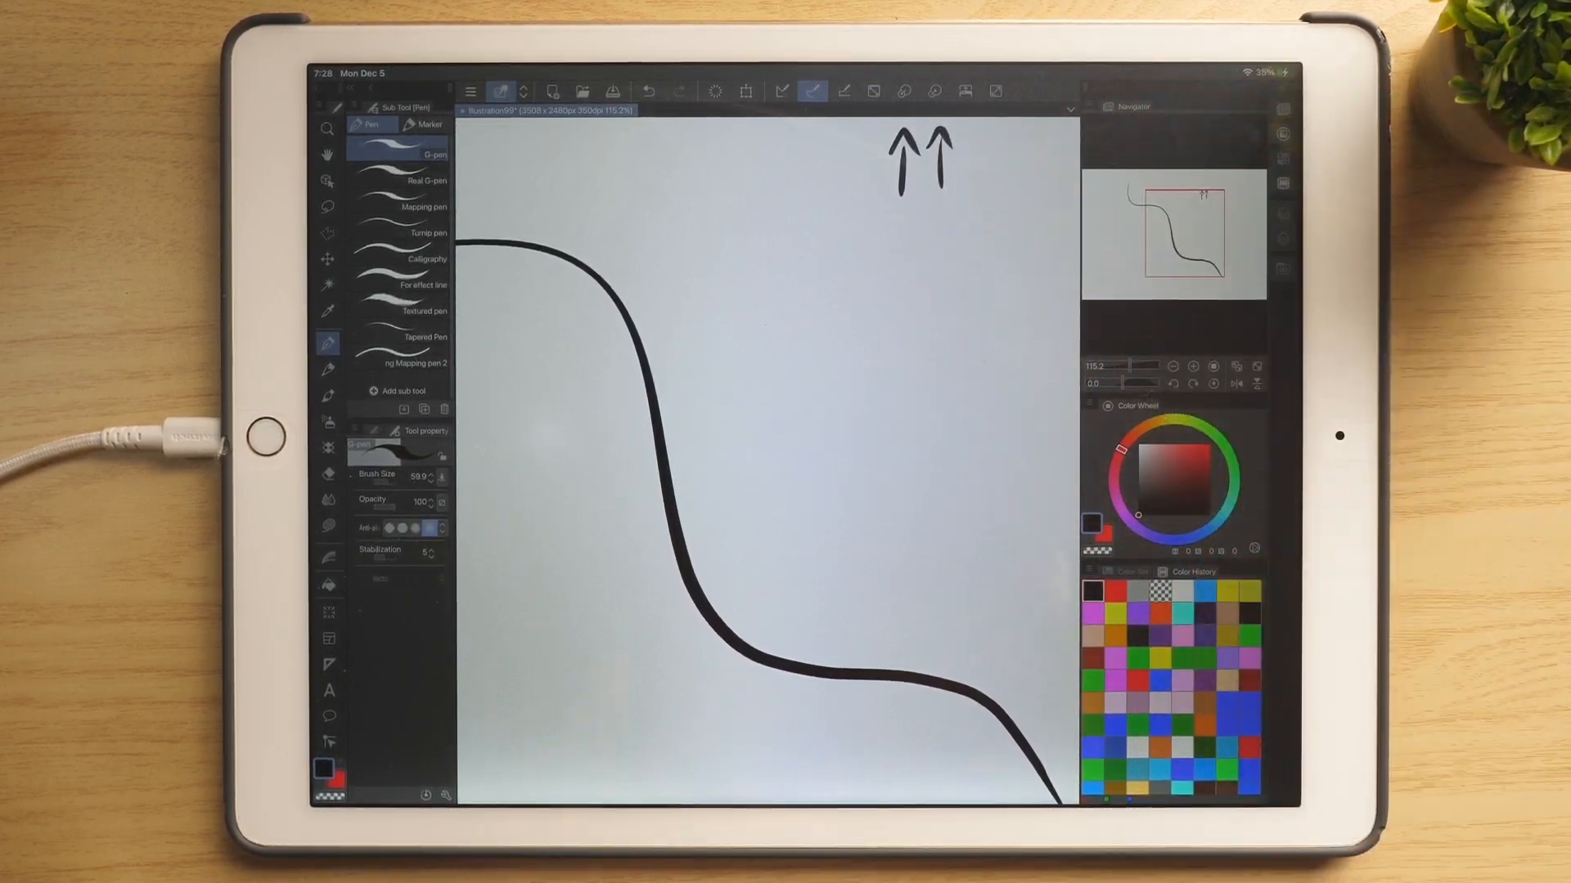
# Draw two short G-pen test strokes above the long black S-curve
pyautogui.moveTo(626, 175); pyautogui.dragTo(642, 236)
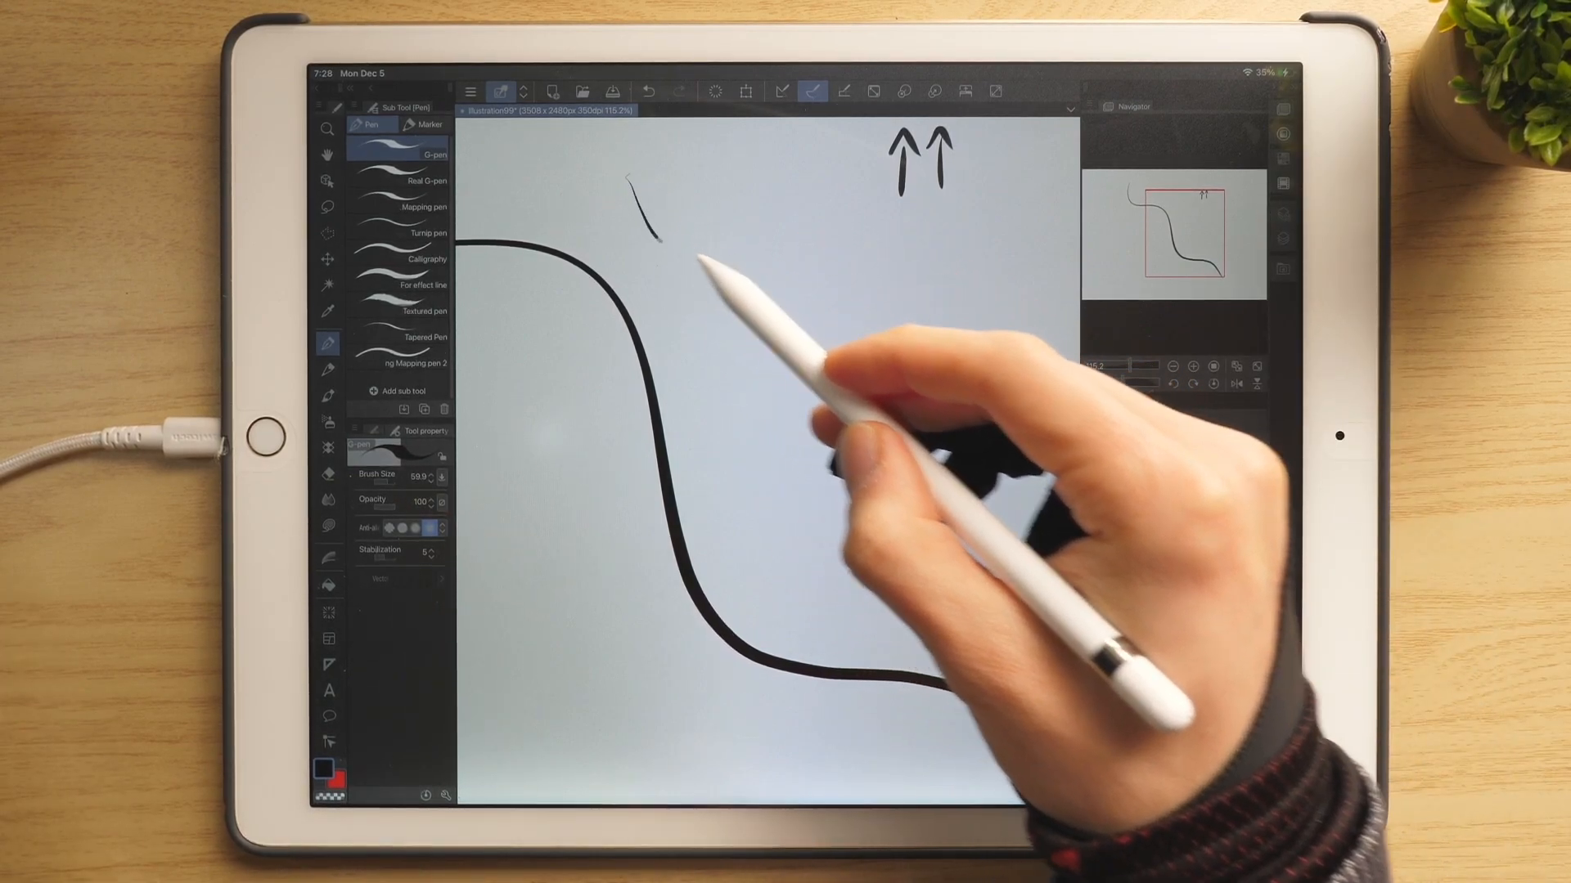
pyautogui.moveTo(641, 180); pyautogui.dragTo(962, 425)
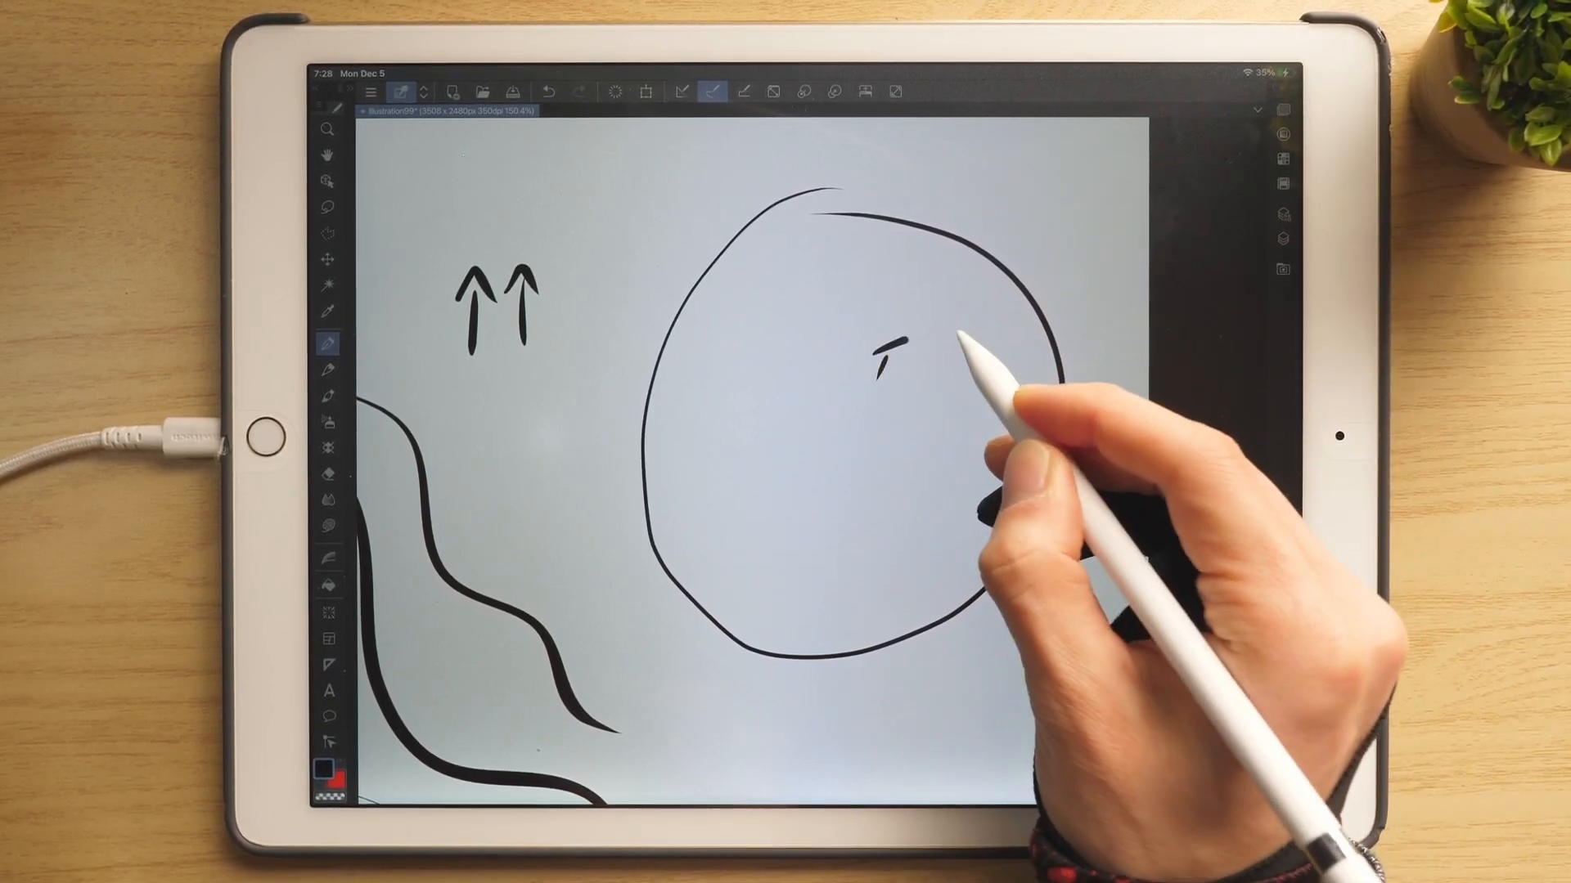
# Add a small mark inside the large hand-drawn circle
pyautogui.moveTo(876, 351); pyautogui.dragTo(926, 381)
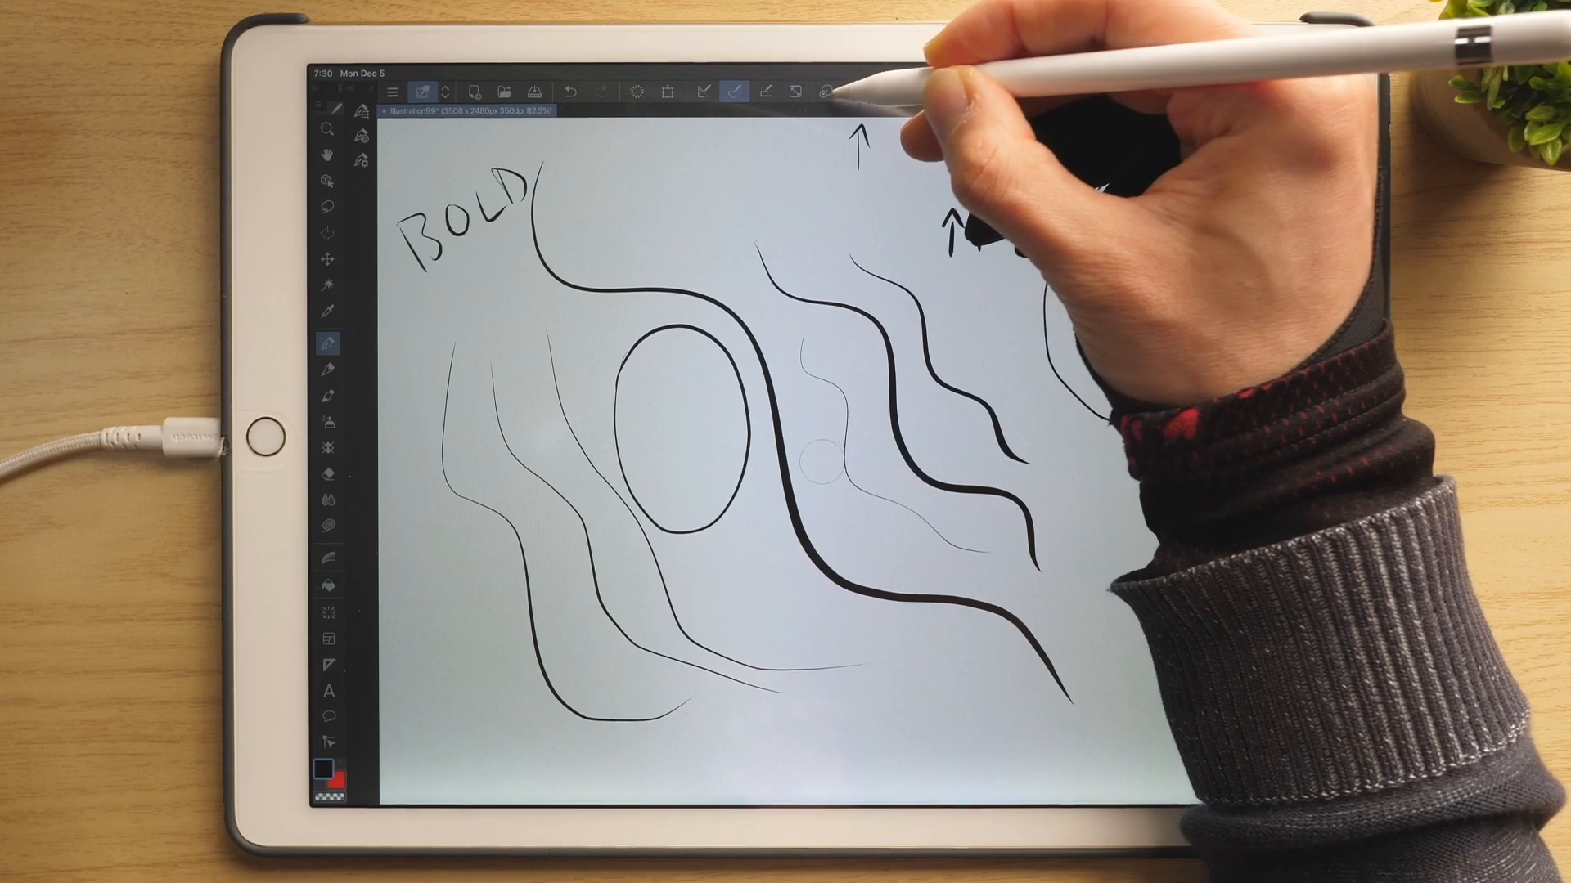
# Switch the pen to a preset brush size from the command bar
pyautogui.moveTo(962, 230); pyautogui.dragTo(1161, 280)
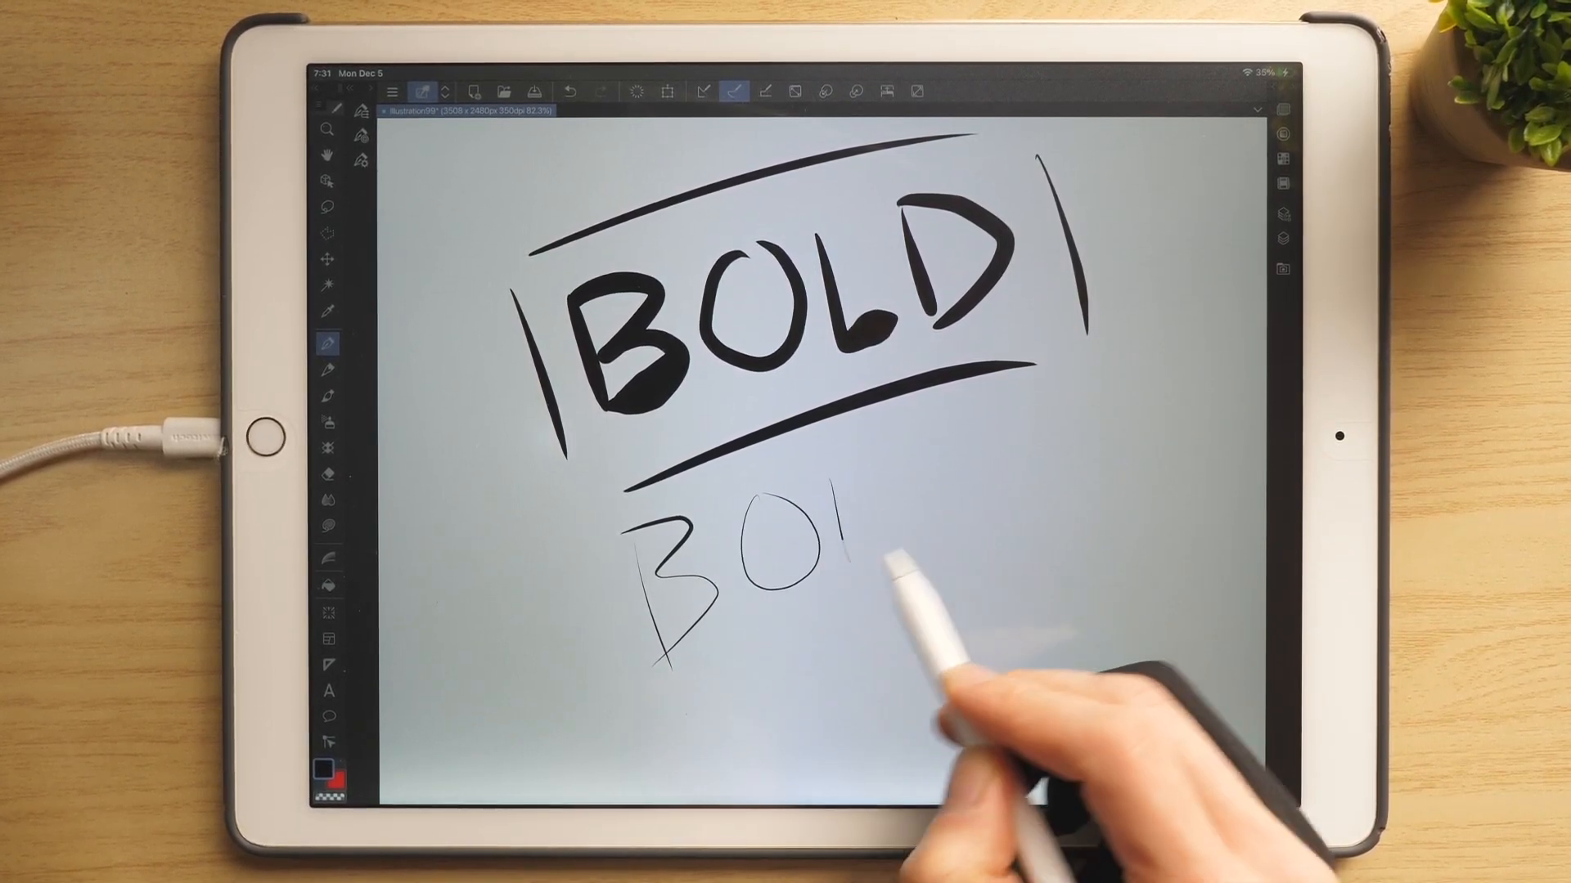
# Write thin BOLD letters below the large lettering, then smaller letters beneath
pyautogui.moveTo(701, 541); pyautogui.dragTo(982, 521)
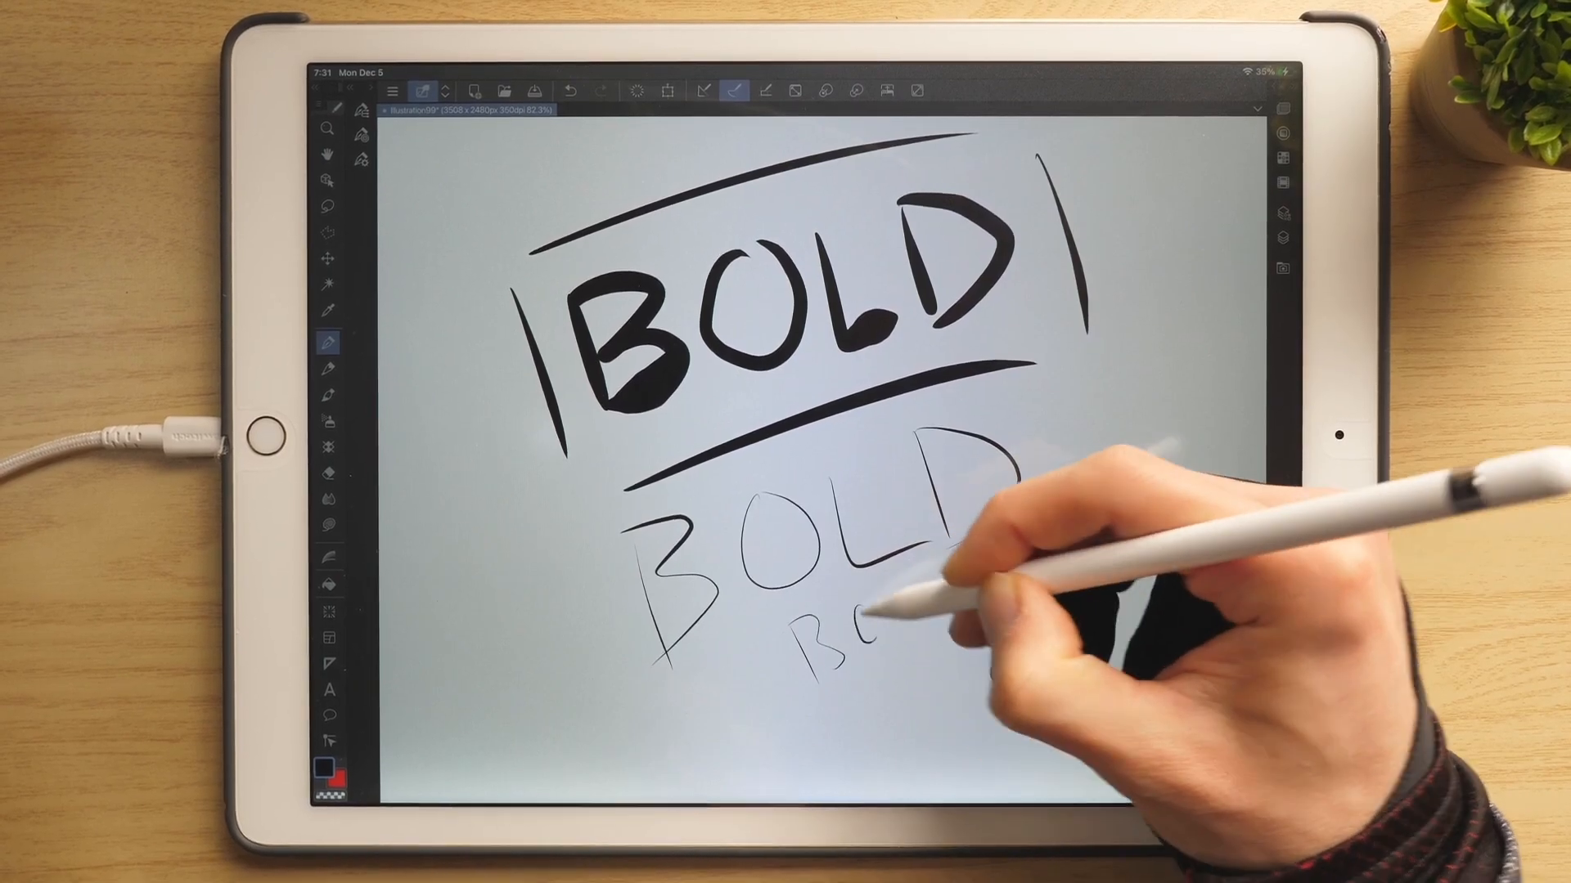
pyautogui.moveTo(791, 621); pyautogui.dragTo(962, 602)
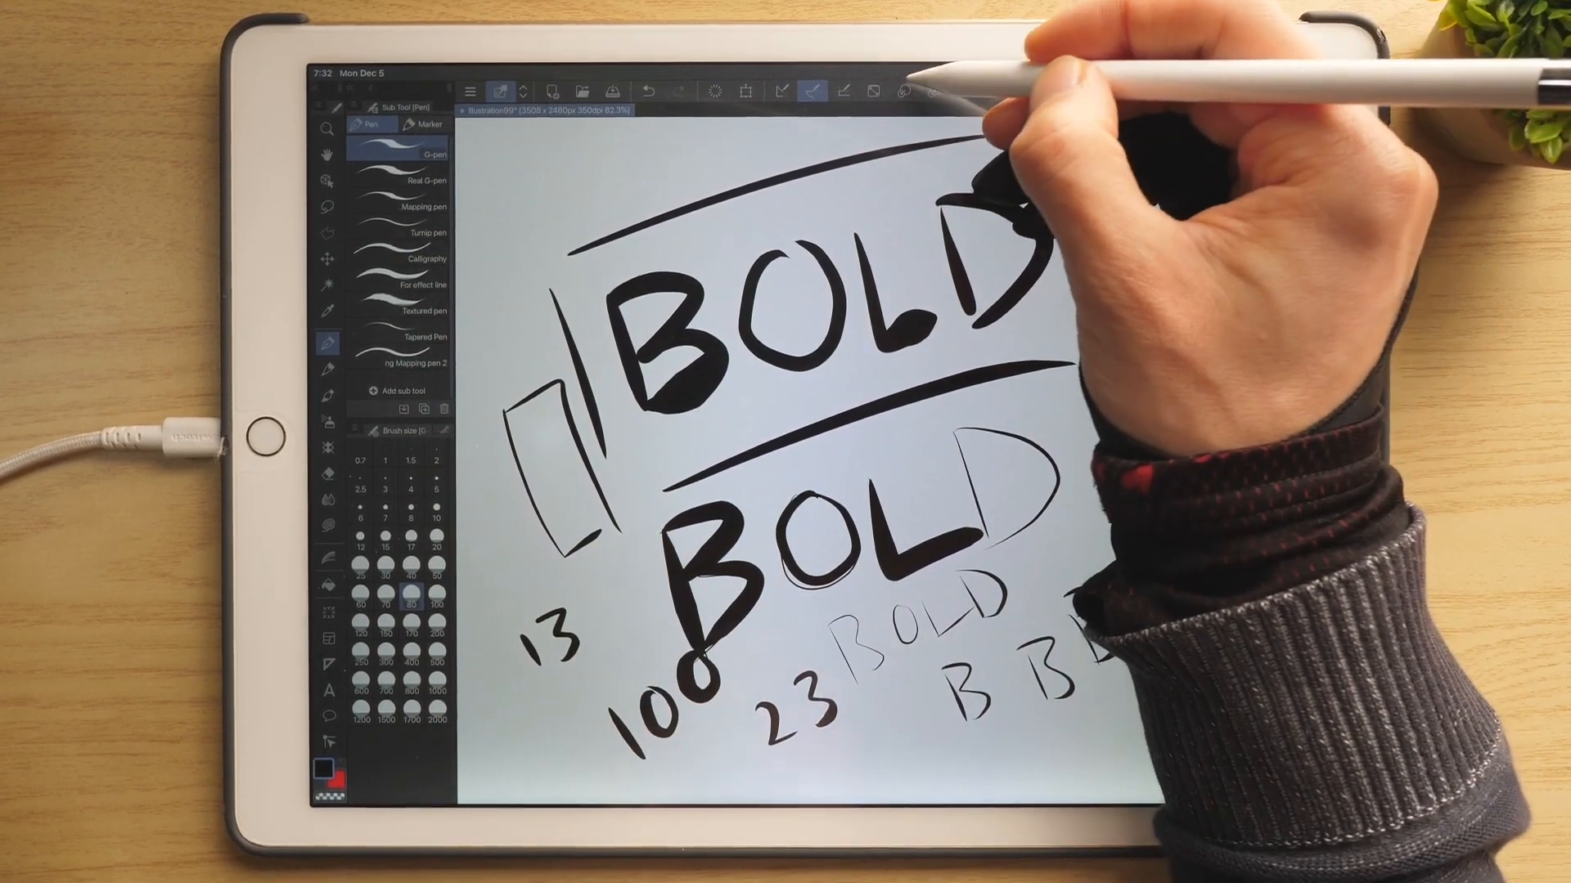
# Pick a brush size from the Brush Size palette presets
pyautogui.click(361, 576)
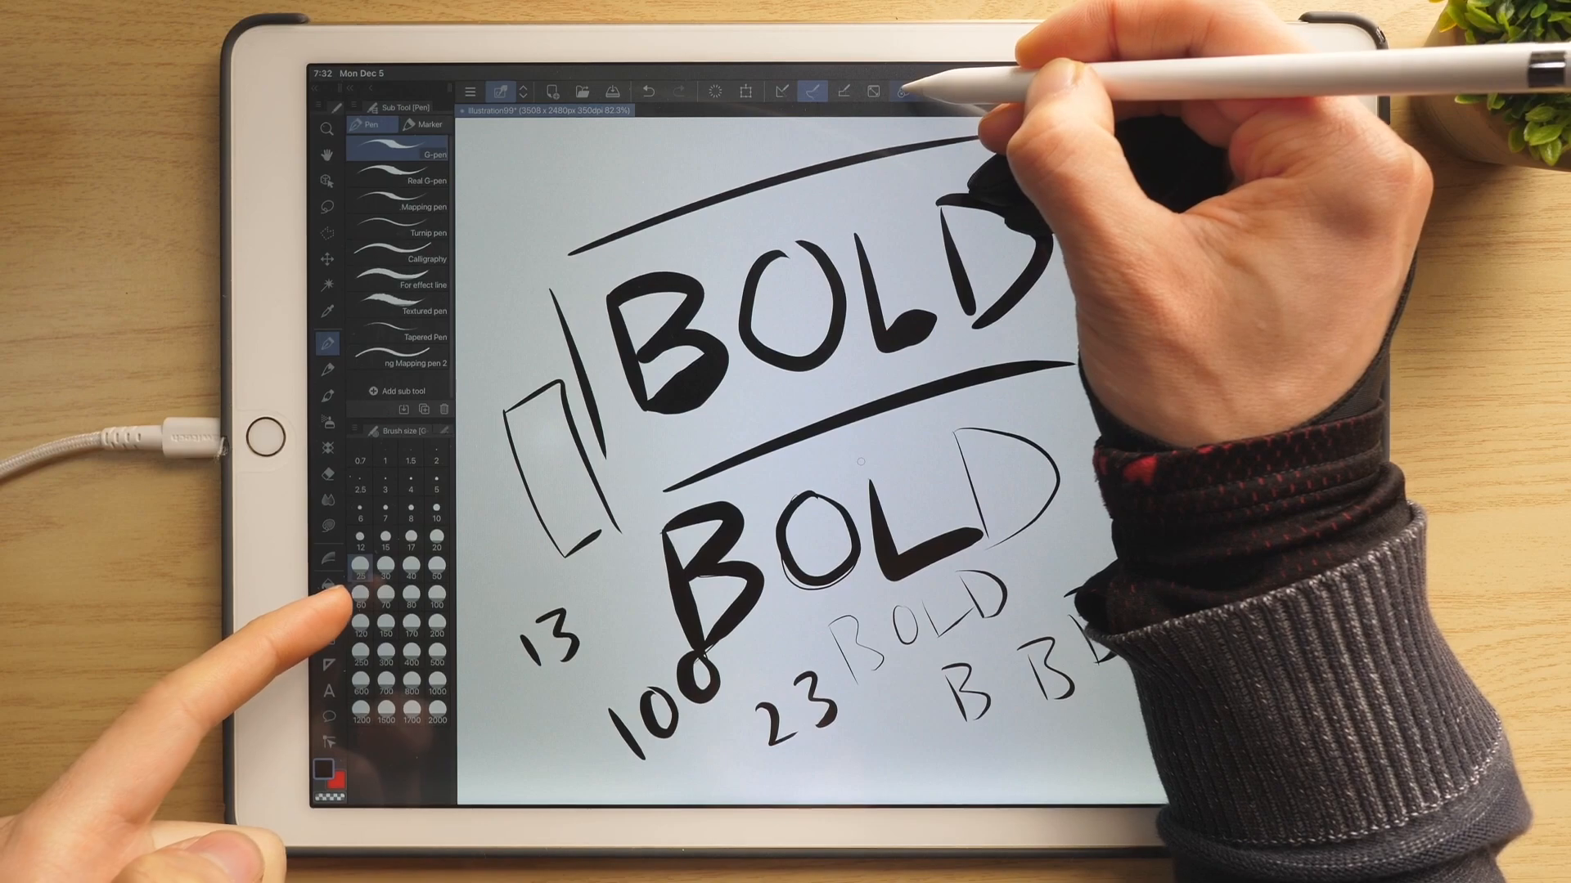
pyautogui.click(436, 486)
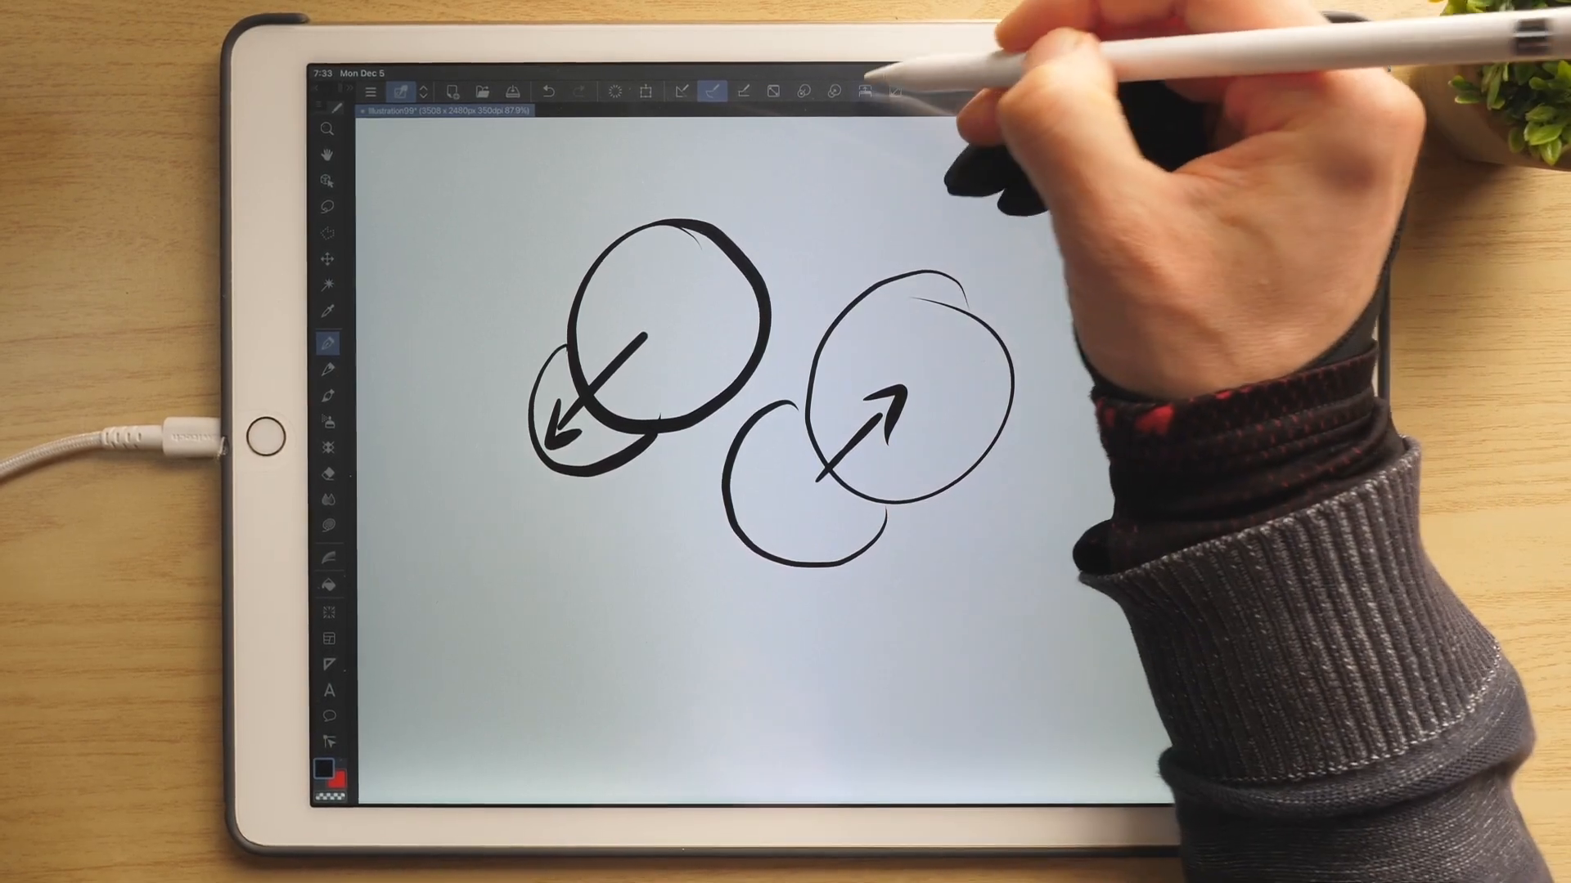
# Switch the pen to a preset brush size
pyautogui.click(330, 89)
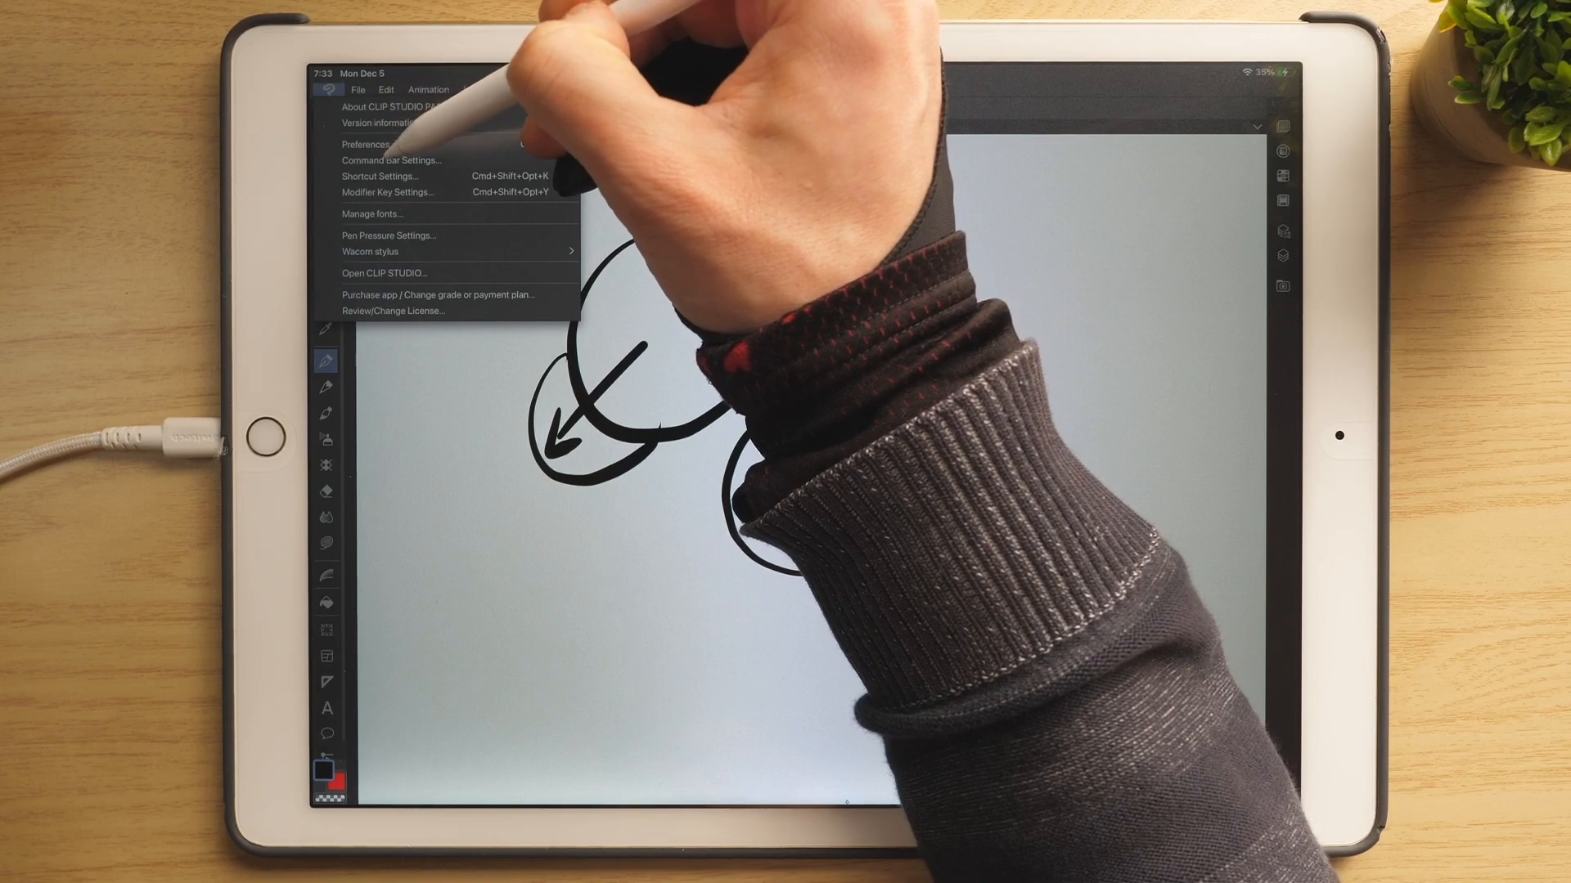
# Add 'Select smaller preset than current' and 'Select larger preset than current' to the command bar
pyautogui.click(392, 160)
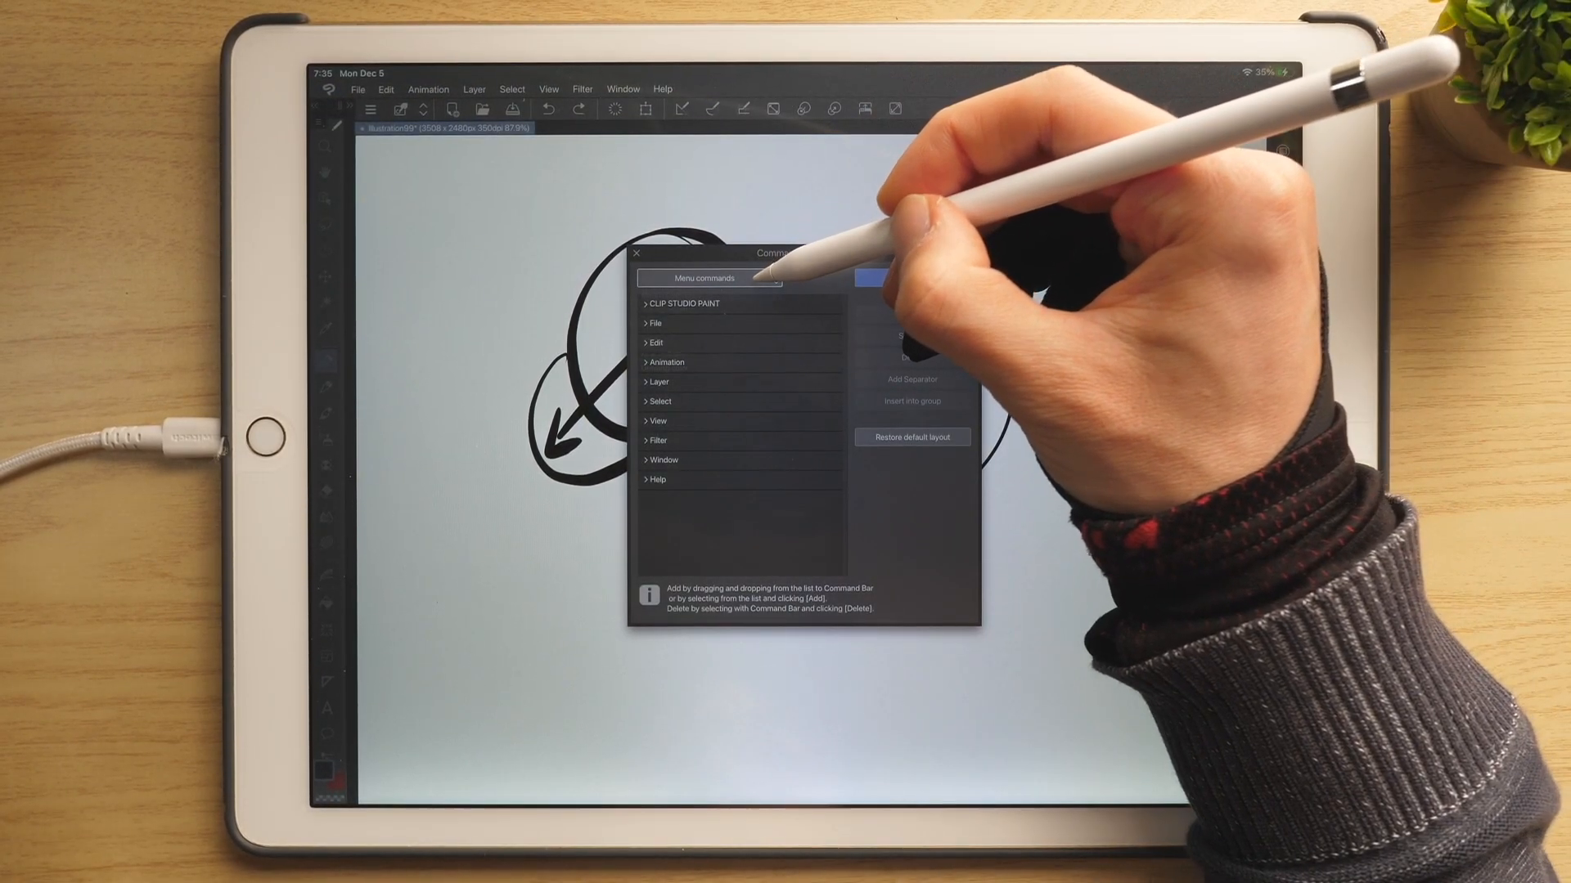
pyautogui.click(709, 277)
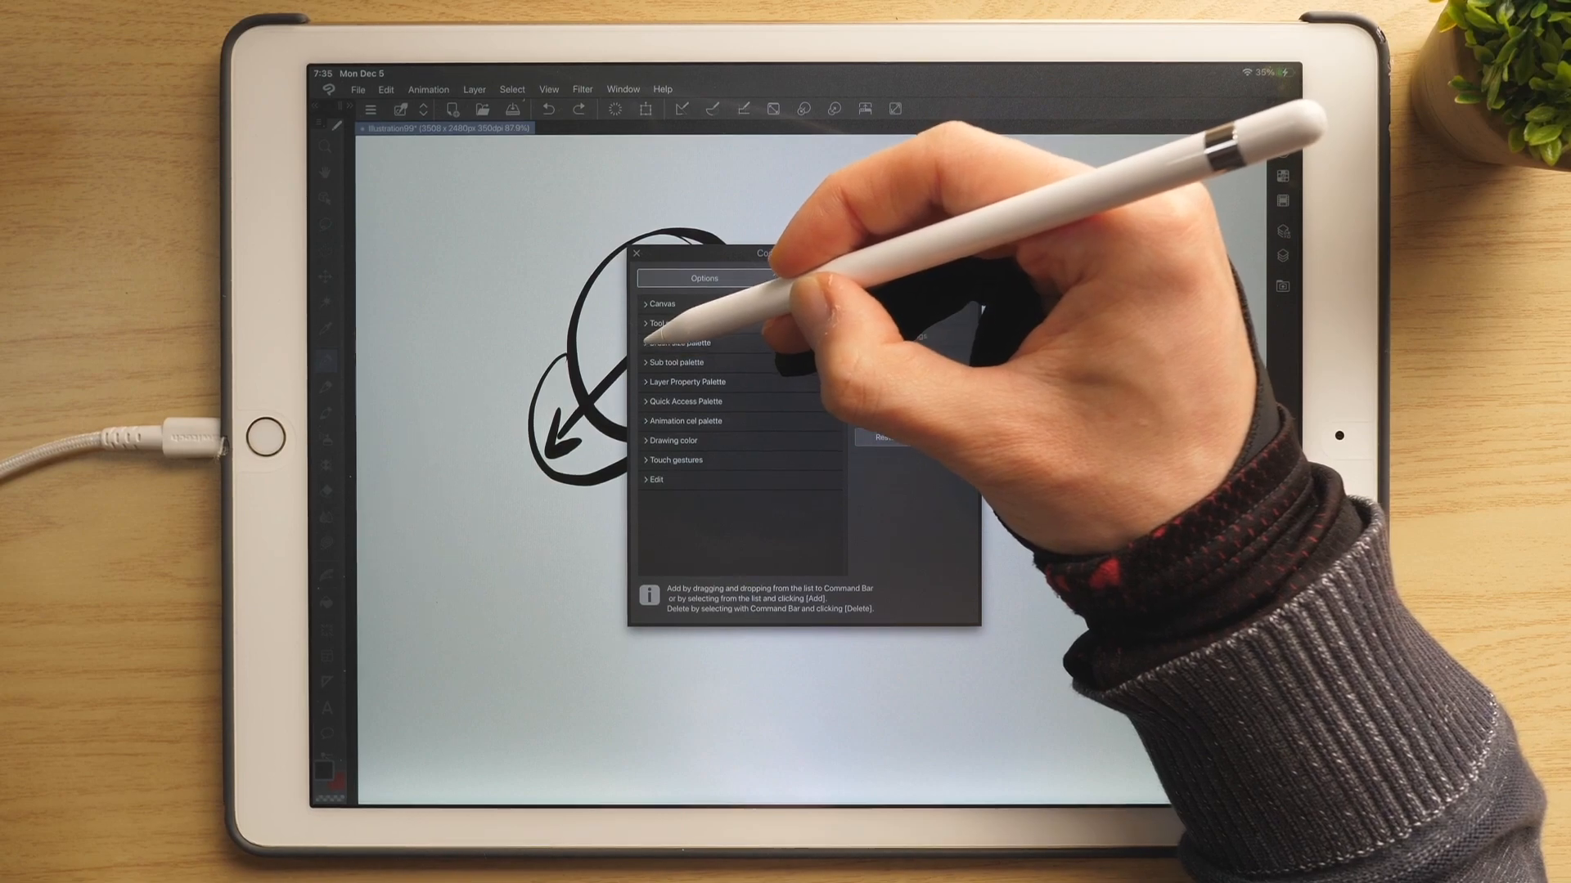
pyautogui.click(646, 343)
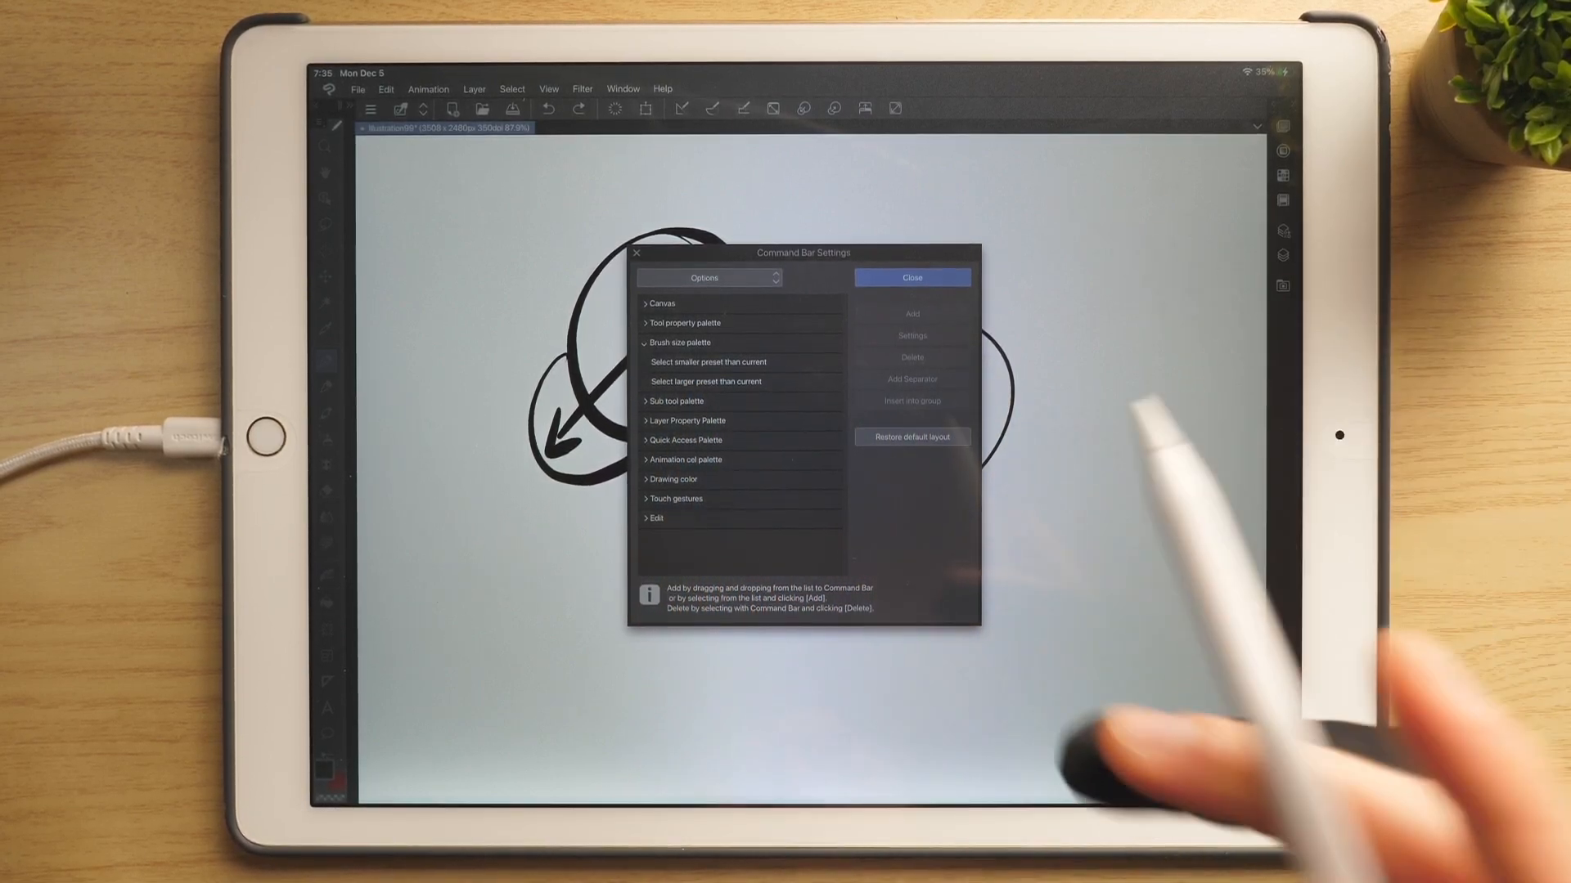
pyautogui.click(708, 362)
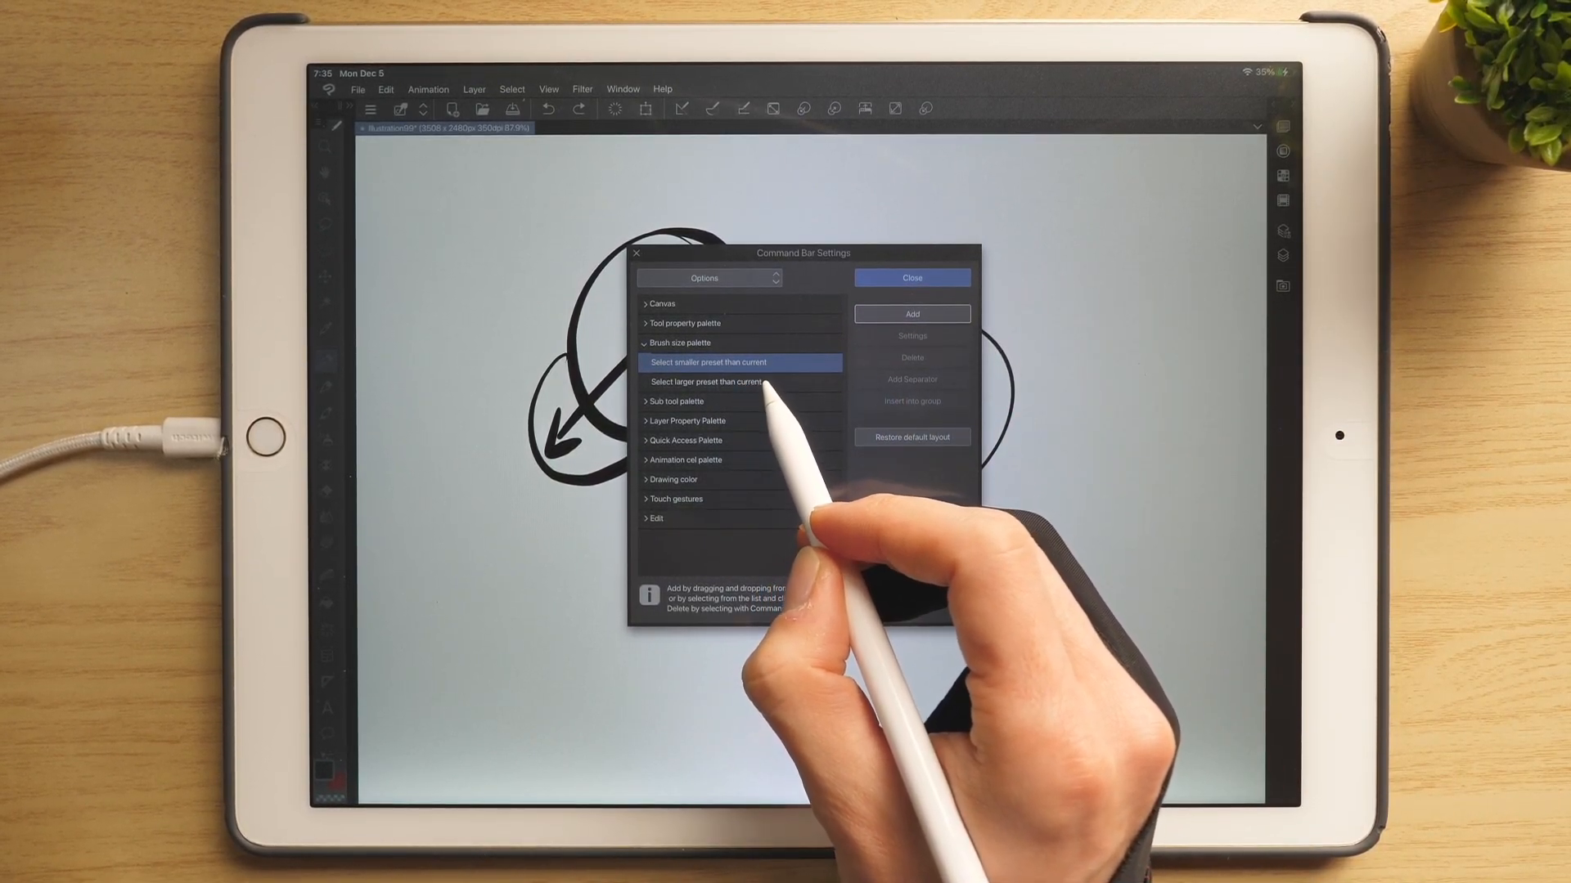
pyautogui.click(706, 382)
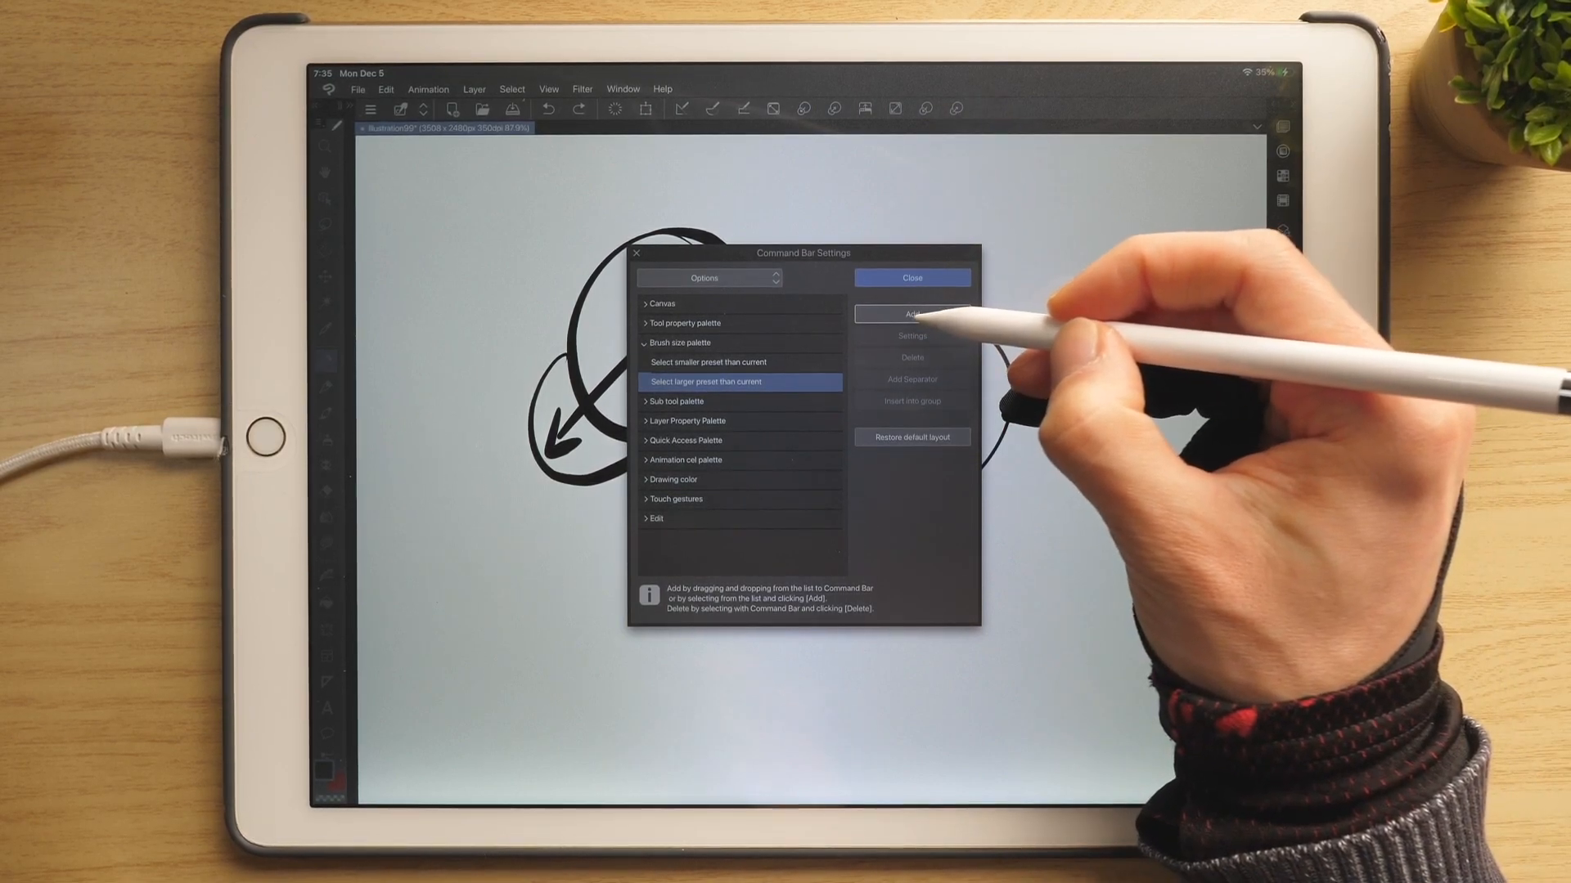
pyautogui.click(911, 313)
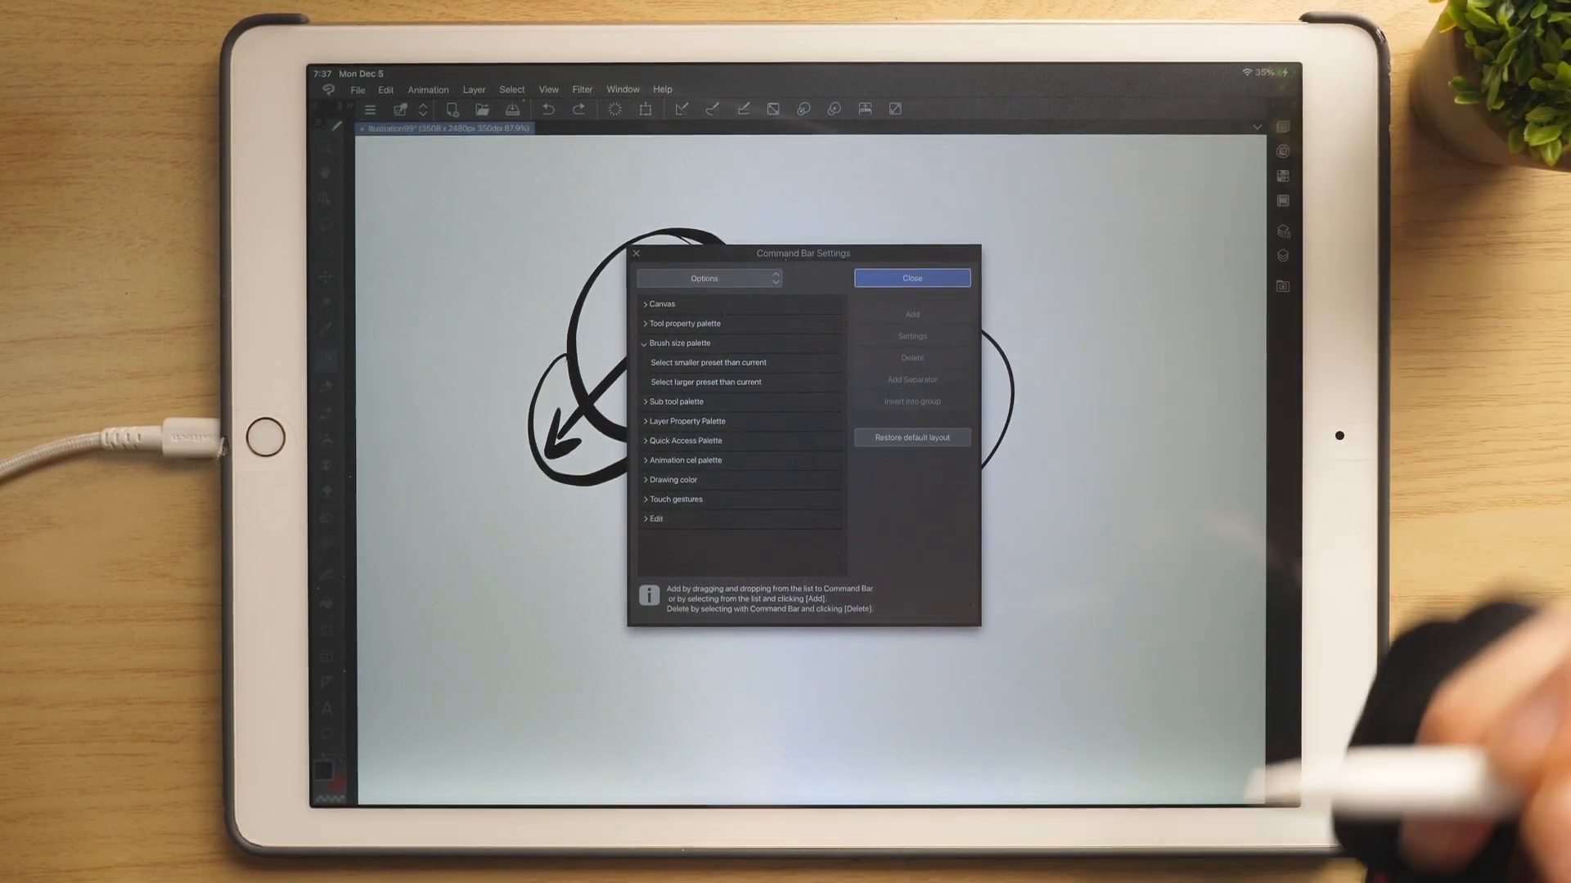
# Dismiss the Command Bar Settings dialog with Close
pyautogui.click(910, 277)
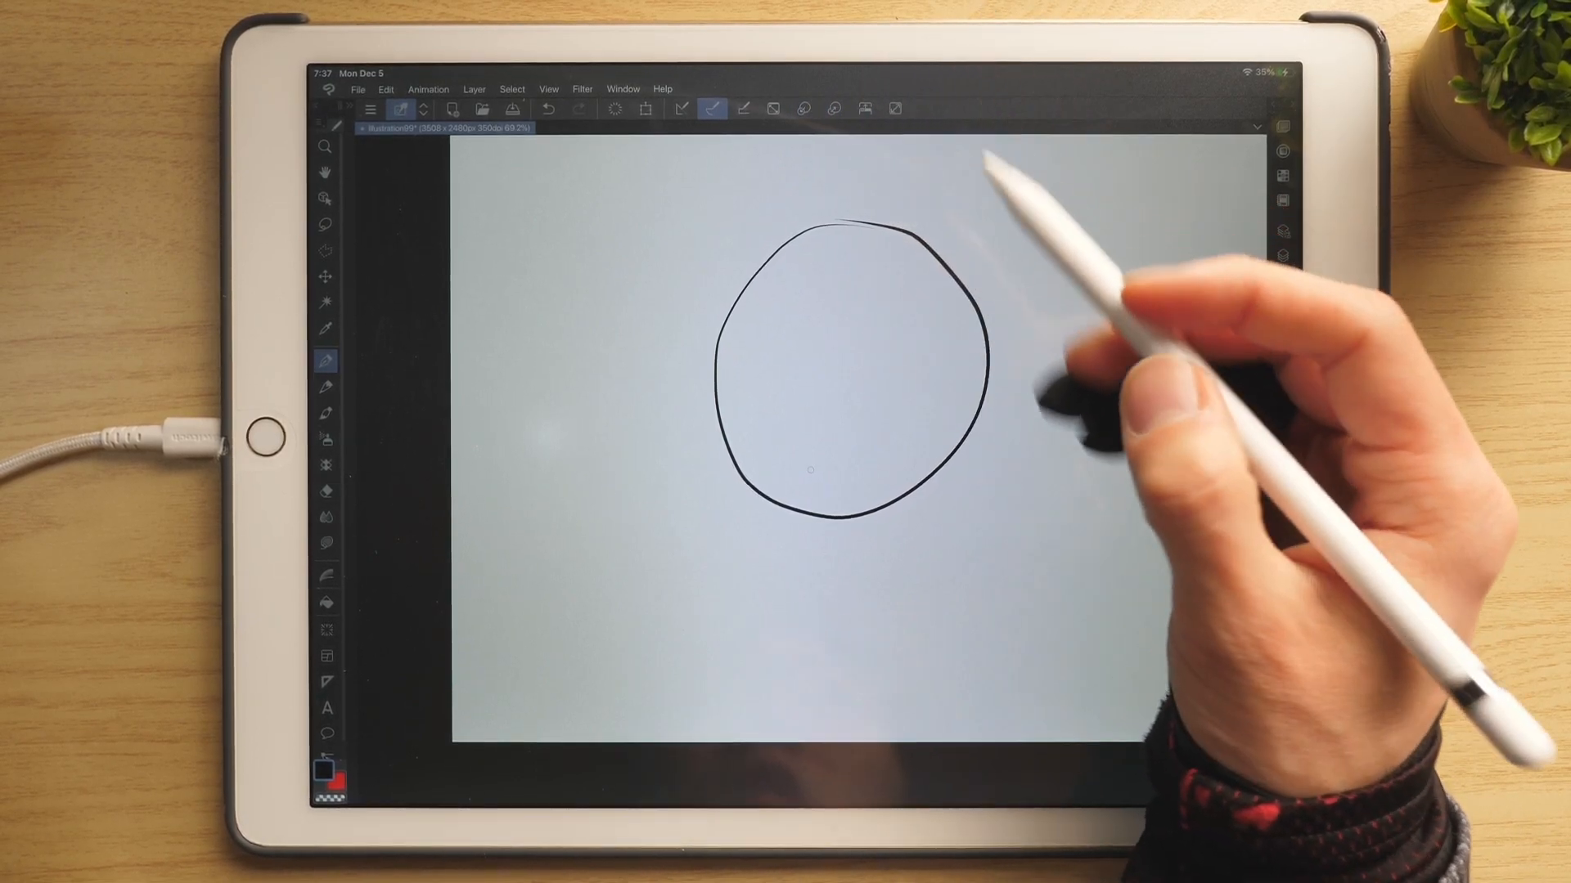
# Draw another thin circle outline with the pen, then tap the canvas
pyautogui.moveTo(772, 250); pyautogui.dragTo(802, 460)
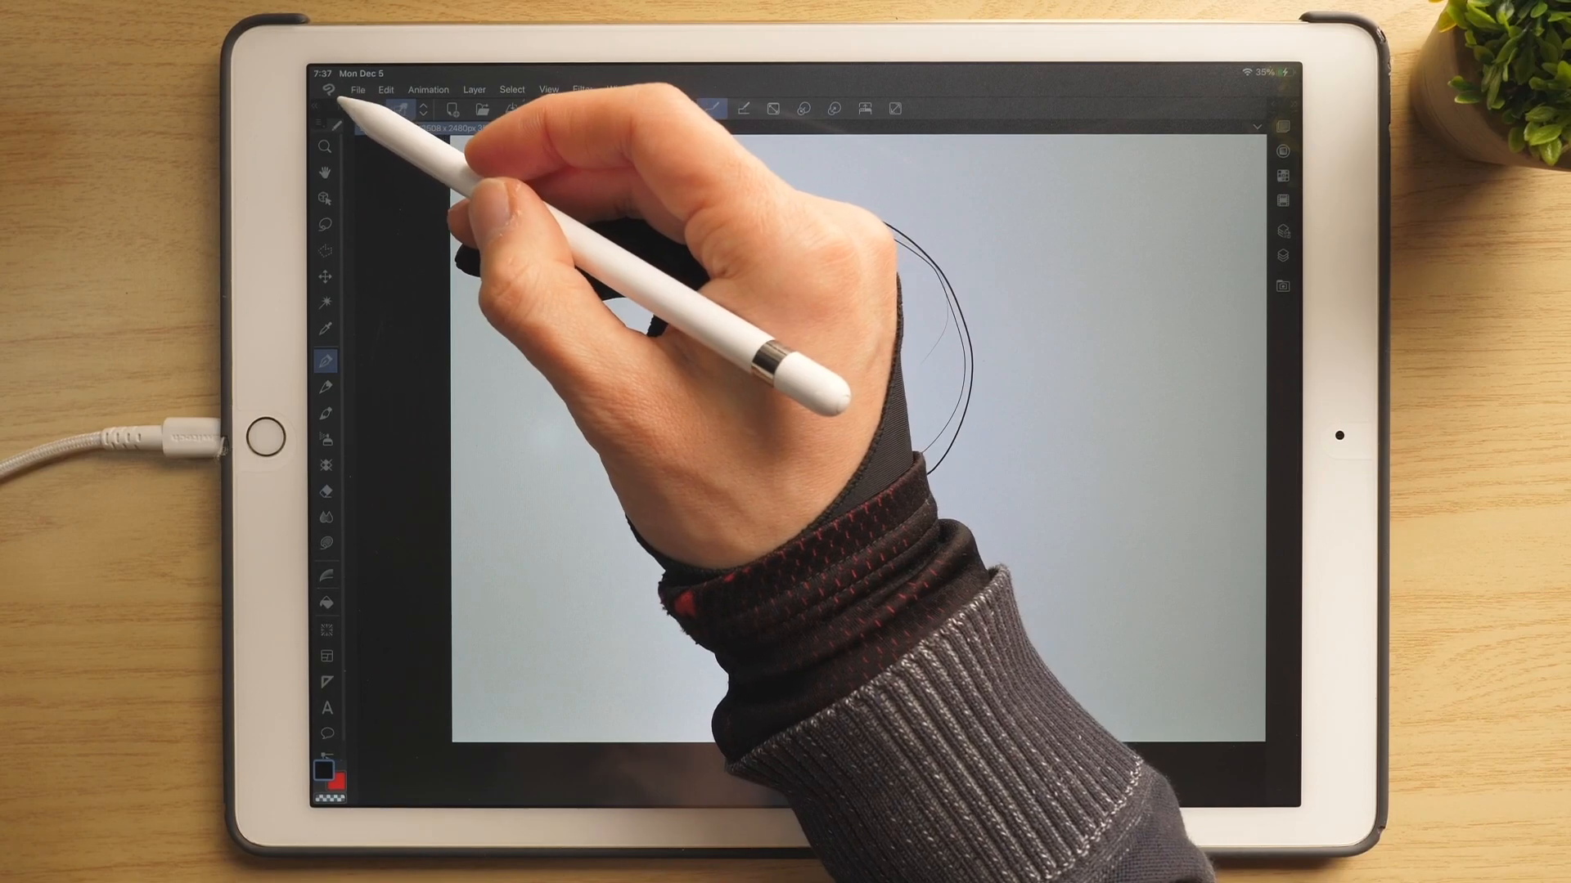
pyautogui.click(327, 361)
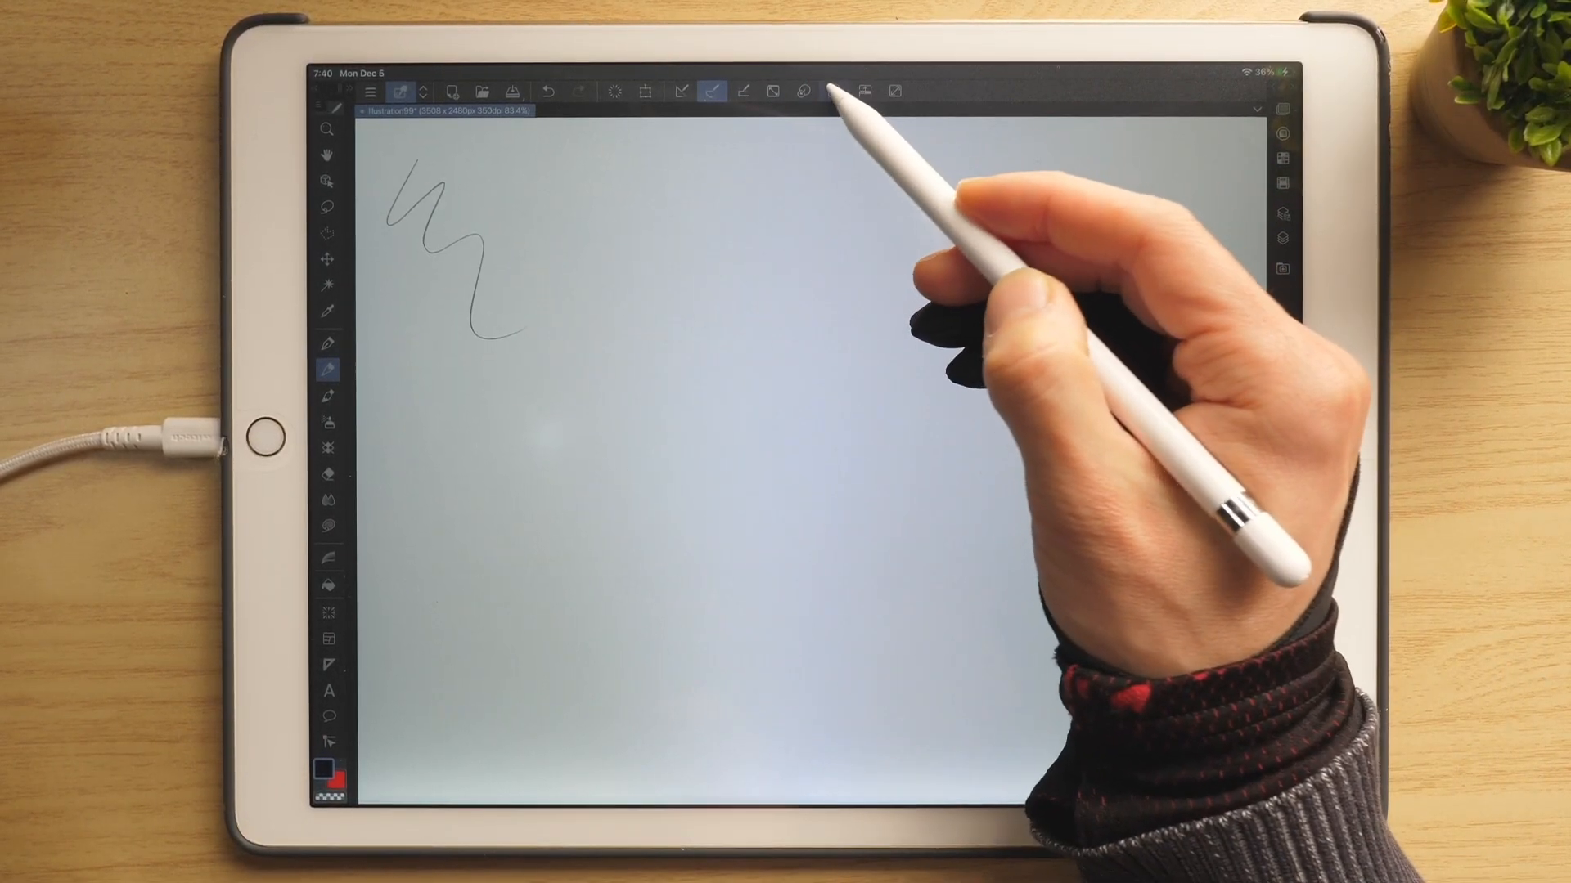
# Draw two progressively thicker zigzags and a thick arrow across the canvas centre
pyautogui.moveTo(510, 200); pyautogui.dragTo(681, 311)
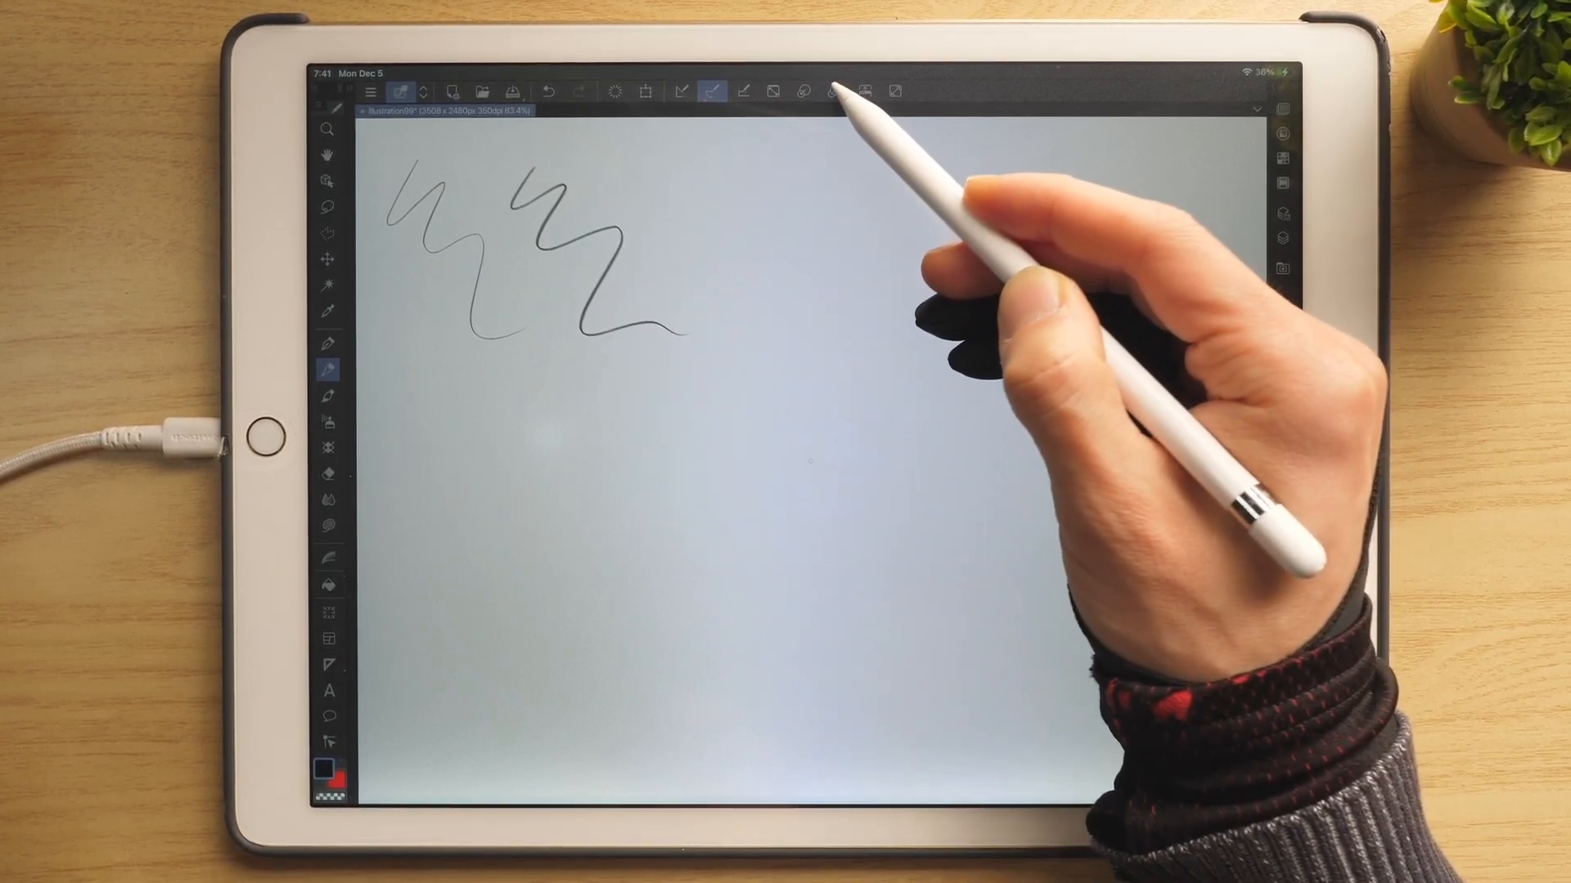
pyautogui.moveTo(651, 160); pyautogui.dragTo(791, 321)
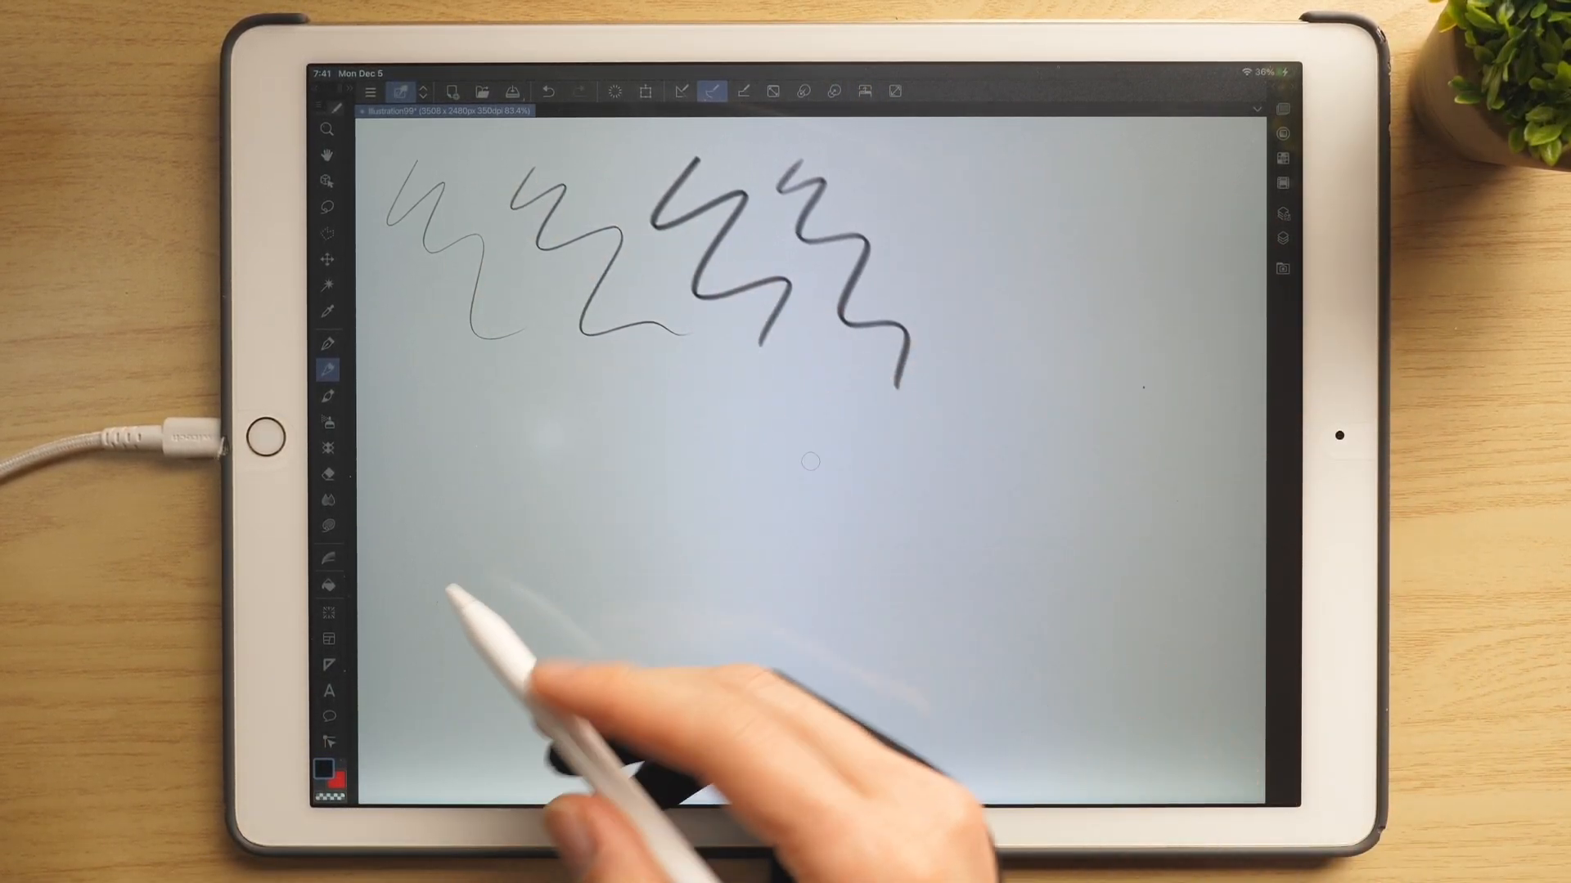
pyautogui.moveTo(541, 701)
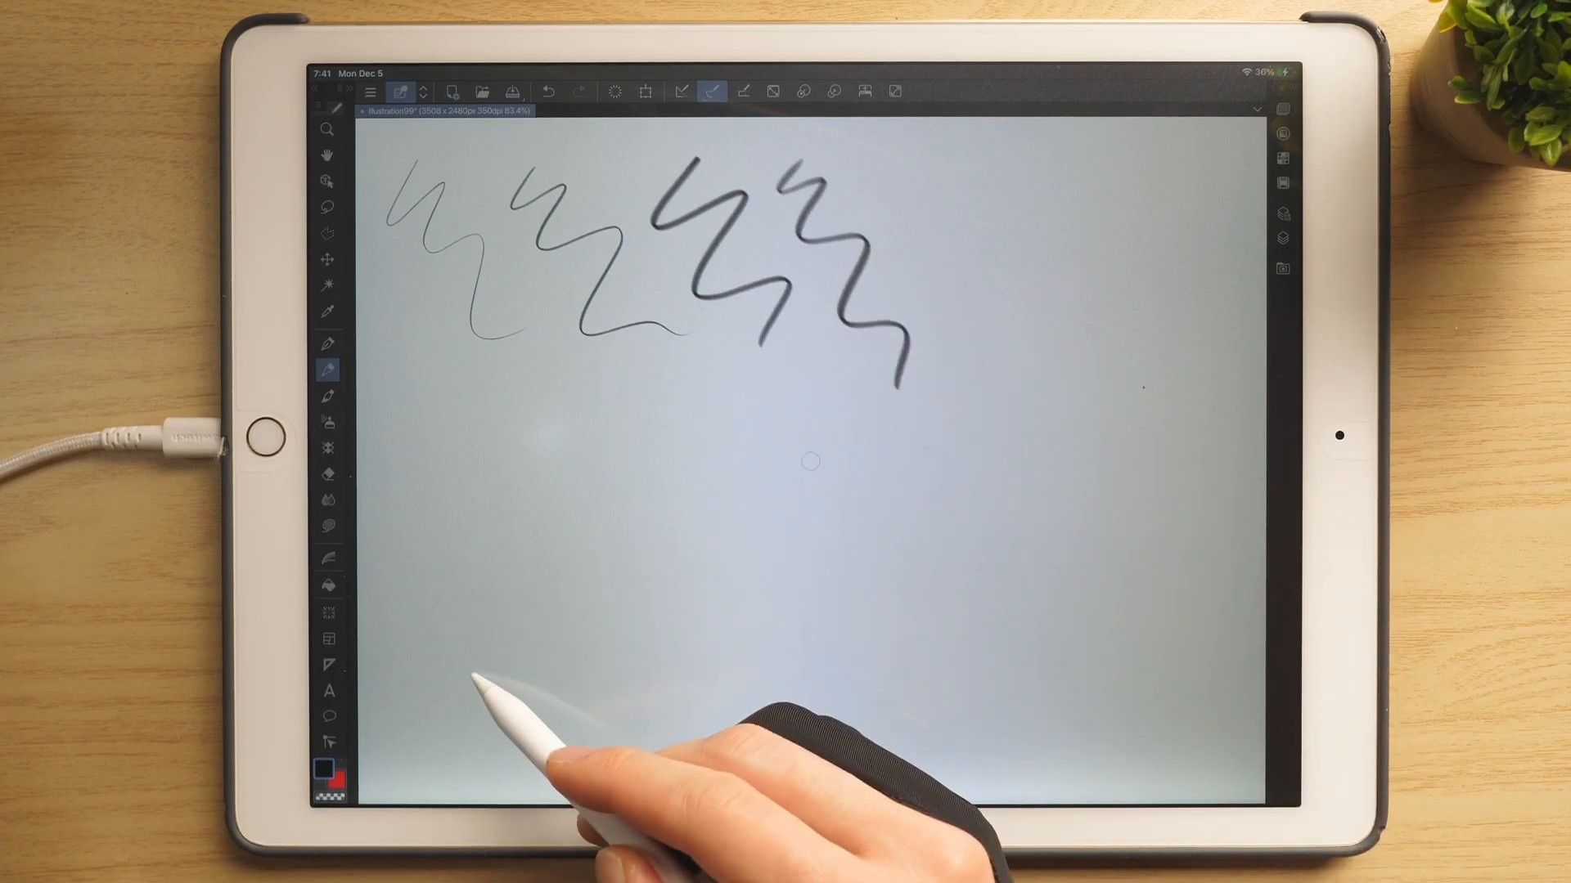
pyautogui.moveTo(486, 681); pyautogui.dragTo(812, 400)
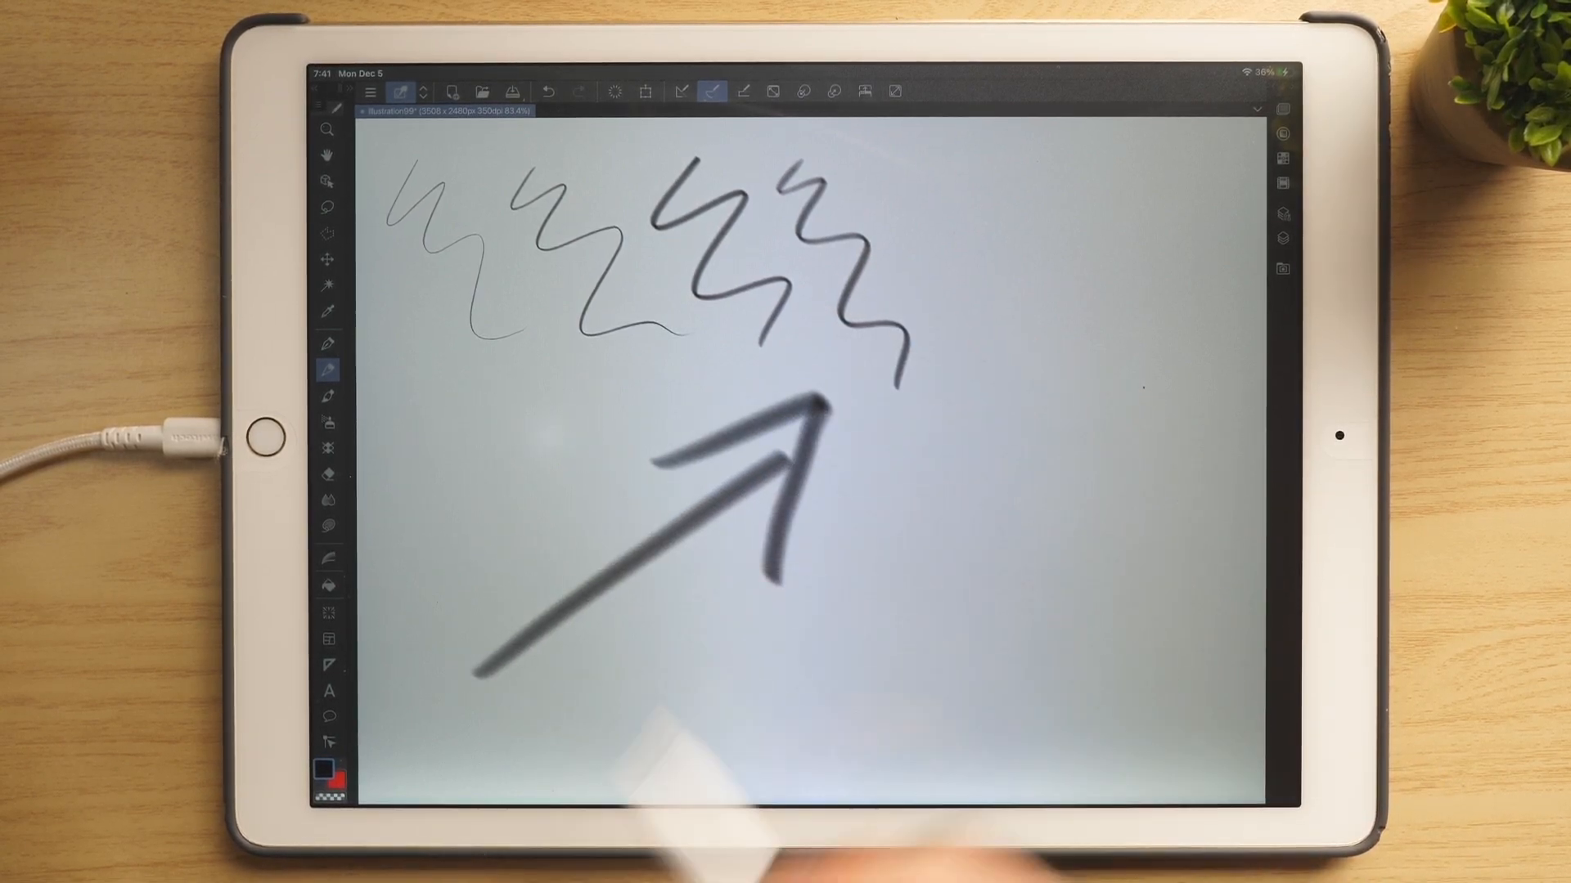